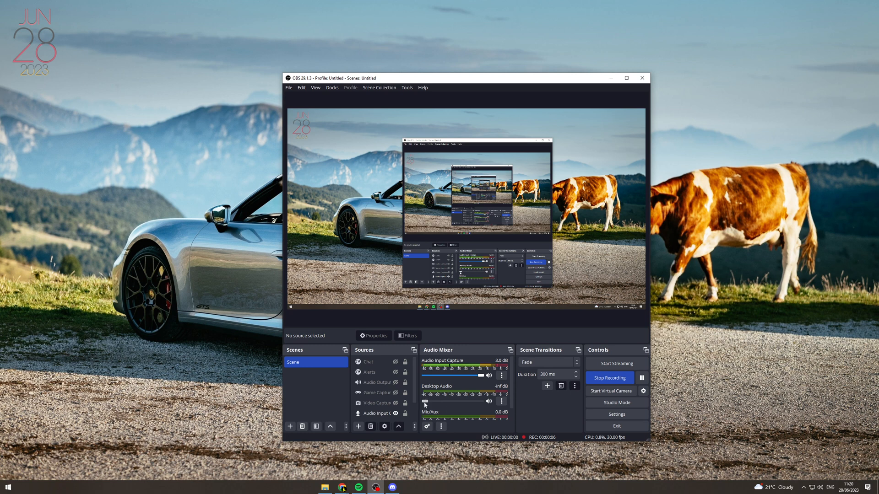
# - Pull the Desktop Audio fader all the way down and mute the channel
pyautogui.moveTo(424, 401); pyautogui.dragTo(479, 401)
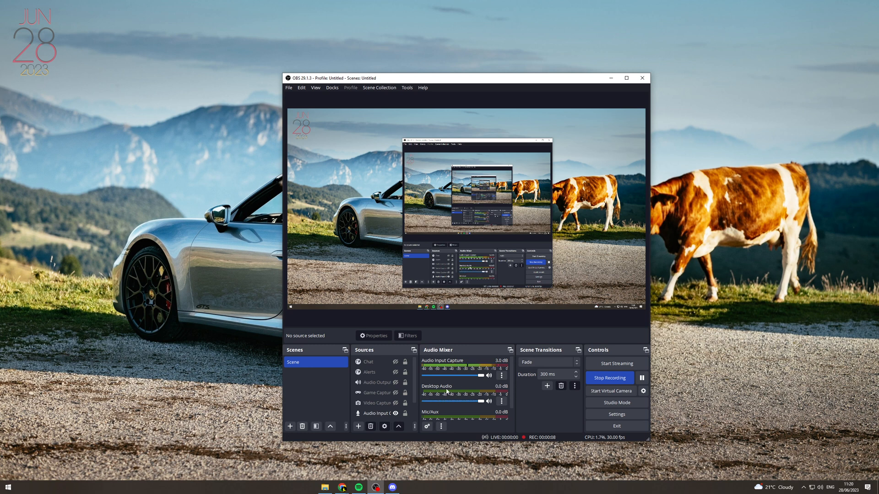
pyautogui.moveTo(477, 401); pyautogui.dragTo(423, 401)
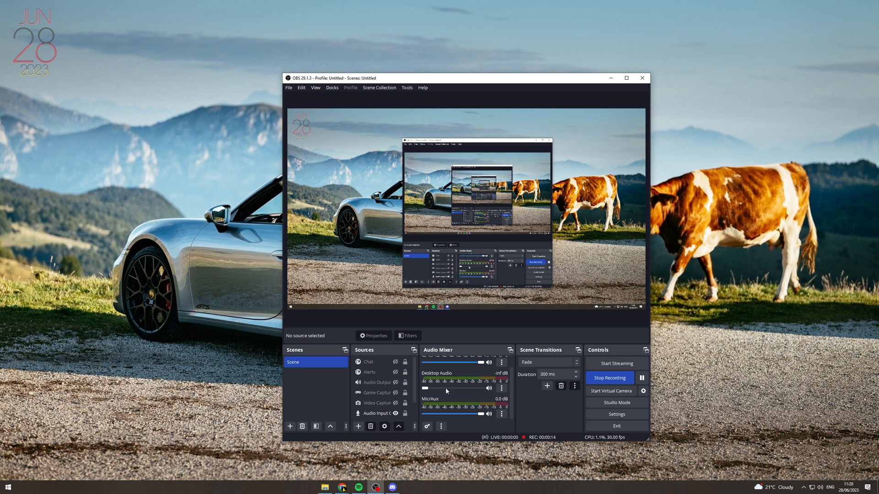
pyautogui.moveTo(424, 388); pyautogui.dragTo(428, 388)
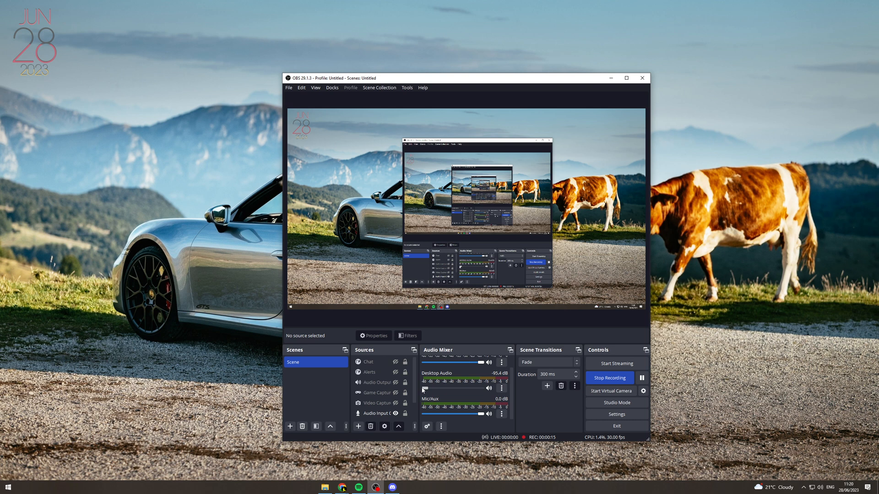
pyautogui.click(377, 393)
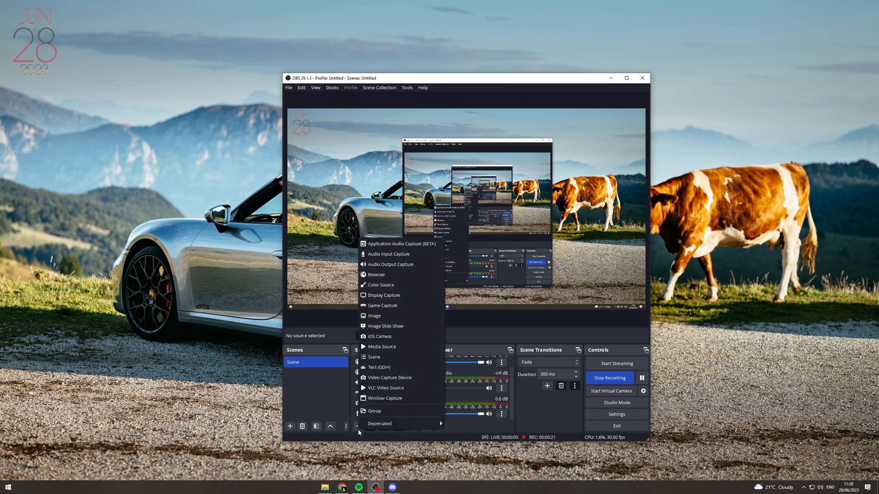
pyautogui.moveTo(400, 243)
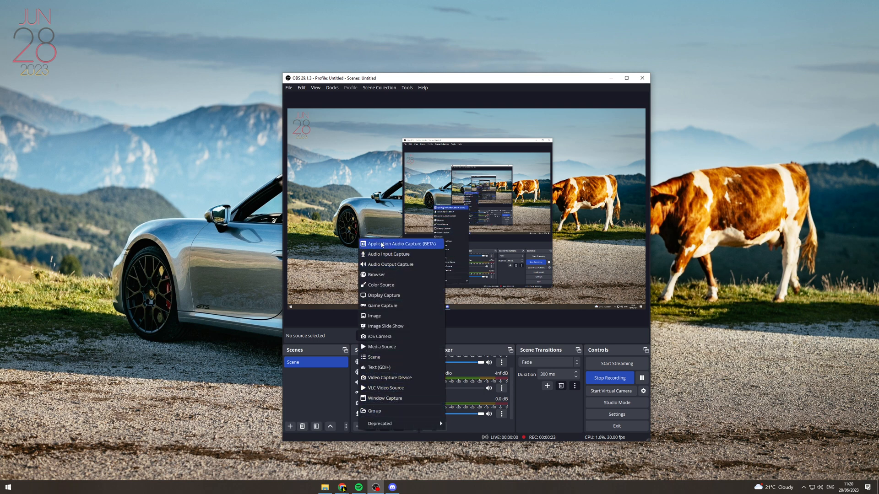
pyautogui.moveTo(426, 249)
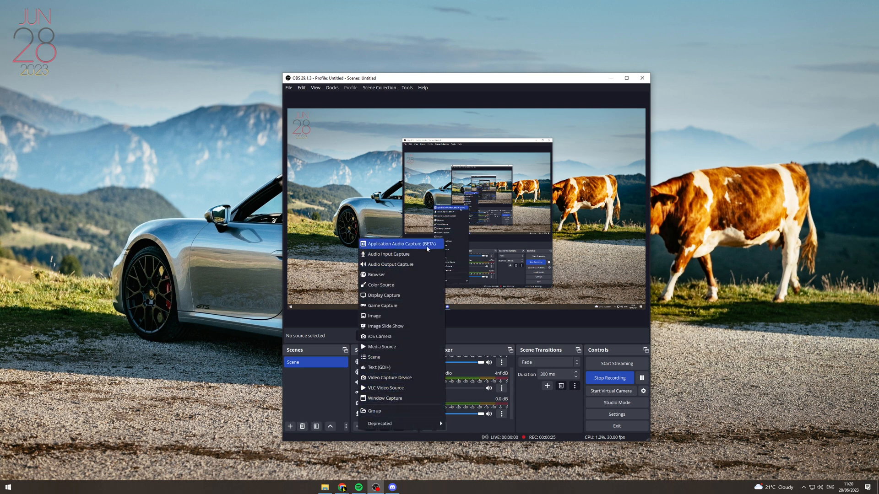
# - Add an Application Audio Capture (BETA) source named 'Discord'
pyautogui.click(401, 243)
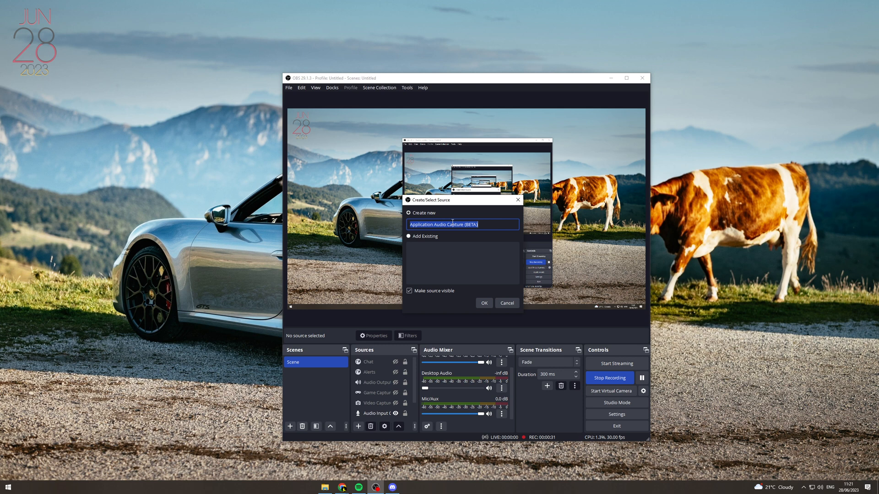
pyautogui.write('Discord')
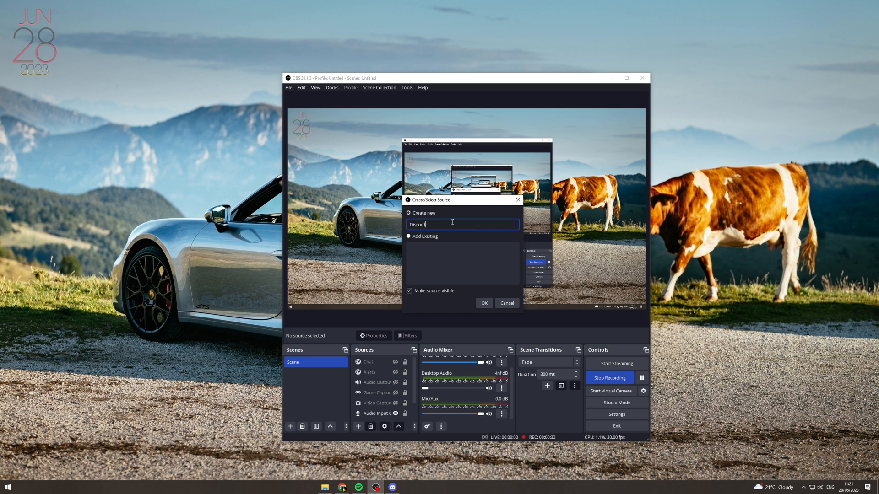
pyautogui.click(483, 303)
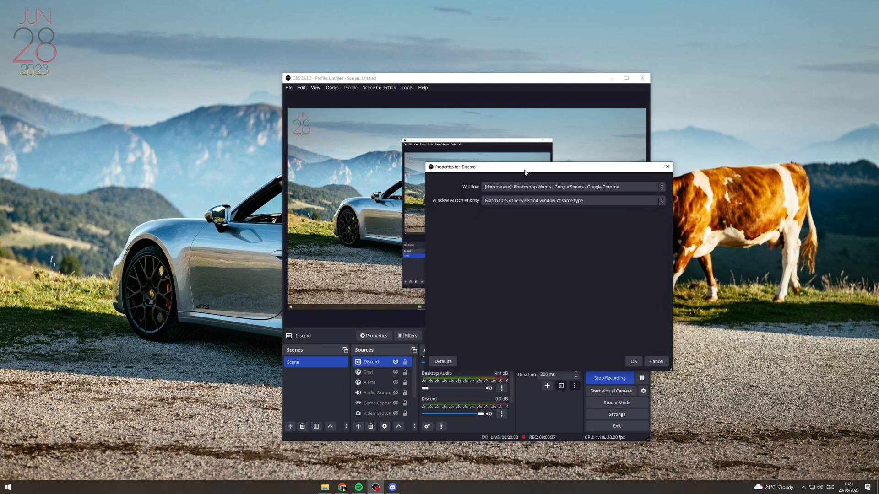
# - Set the Discord source's window to [Discord.exe] and confirm its properties
pyautogui.click(660, 187)
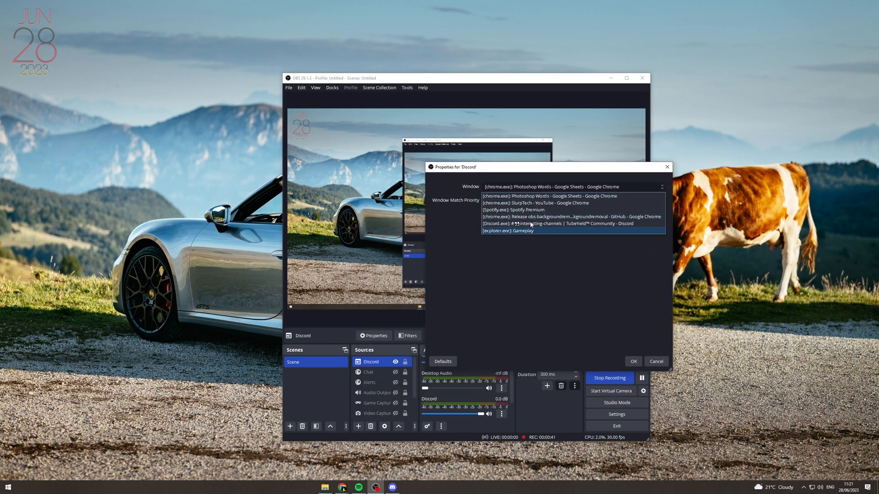
pyautogui.click(554, 223)
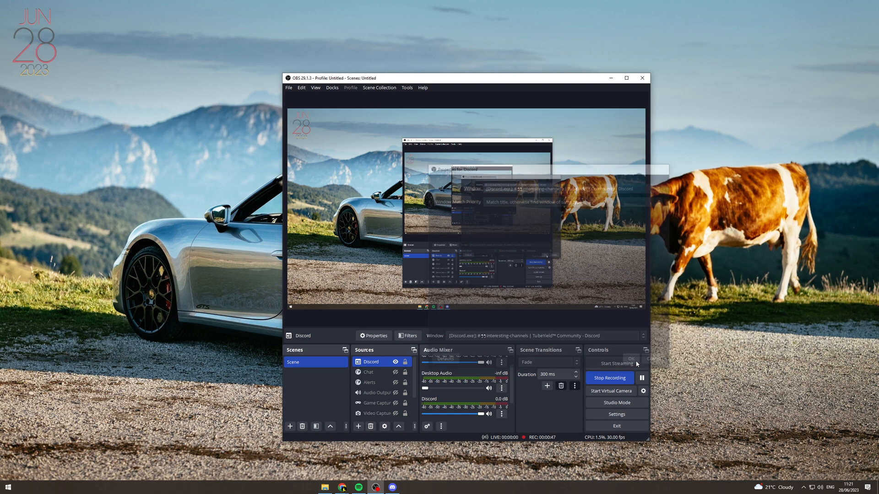
pyautogui.click(631, 359)
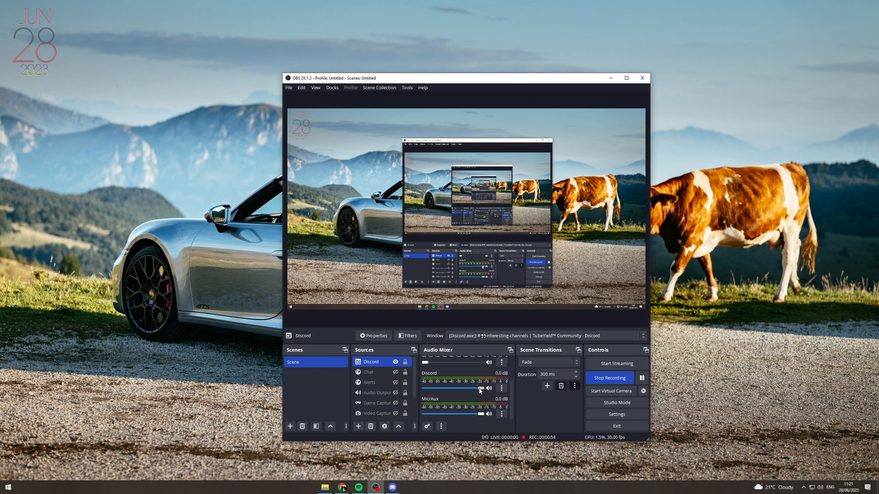
pyautogui.moveTo(479, 388); pyautogui.dragTo(454, 389)
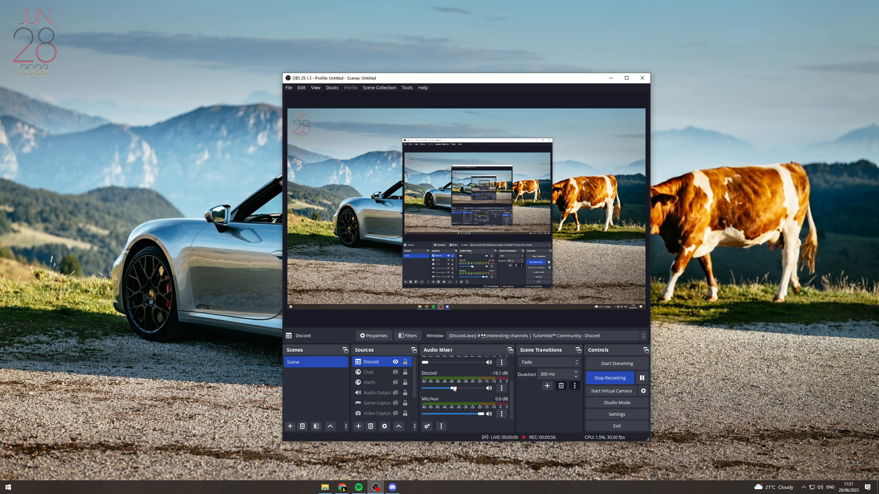
pyautogui.moveTo(454, 388); pyautogui.dragTo(481, 388)
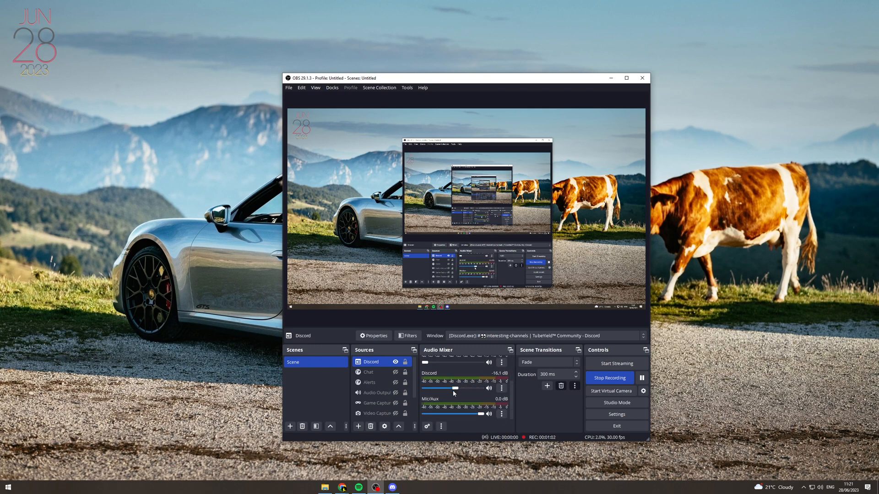
pyautogui.moveTo(450, 389); pyautogui.dragTo(479, 389)
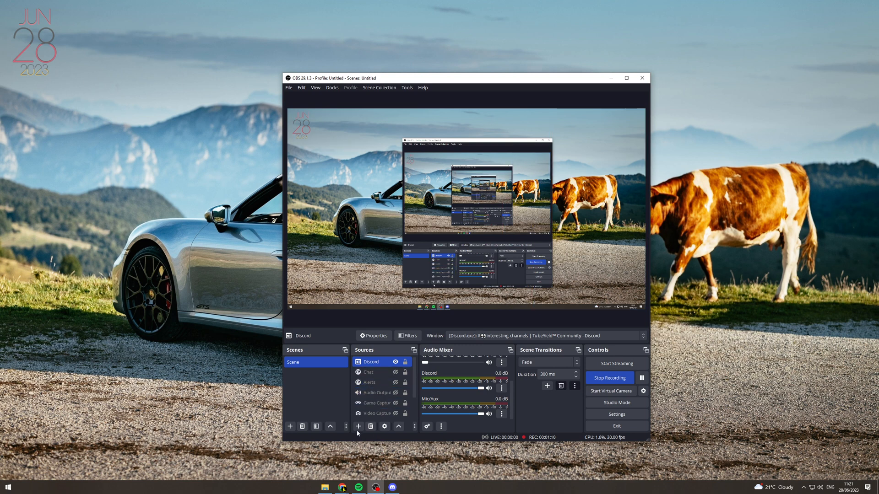
# - Create the 'Minecraft' application audio capture source and accept its default properties
pyautogui.click(357, 426)
pyautogui.write('Minec')
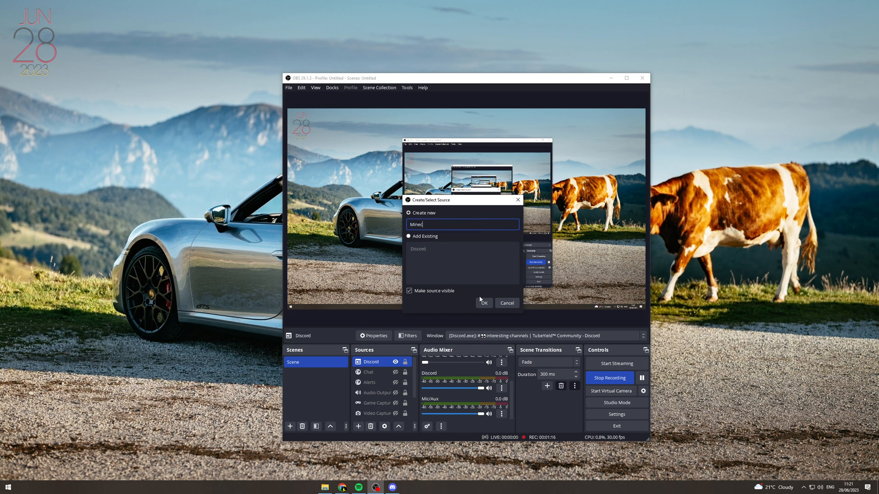
pyautogui.click(483, 302)
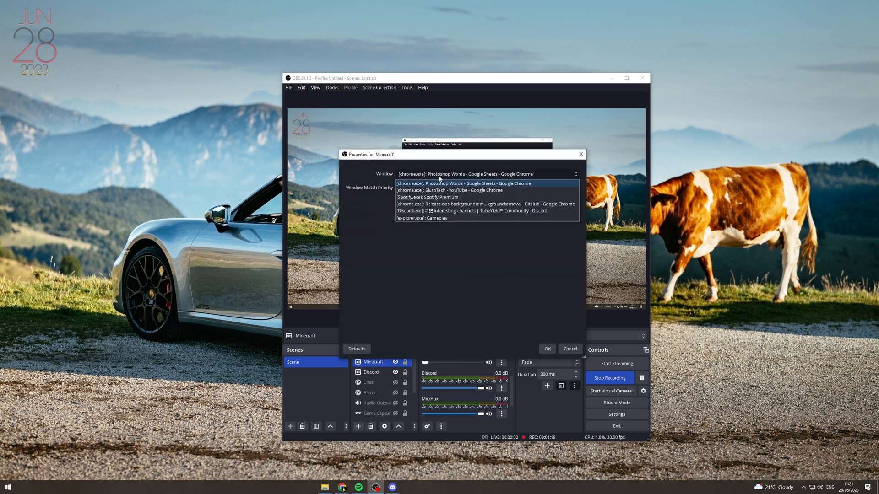
pyautogui.click(546, 349)
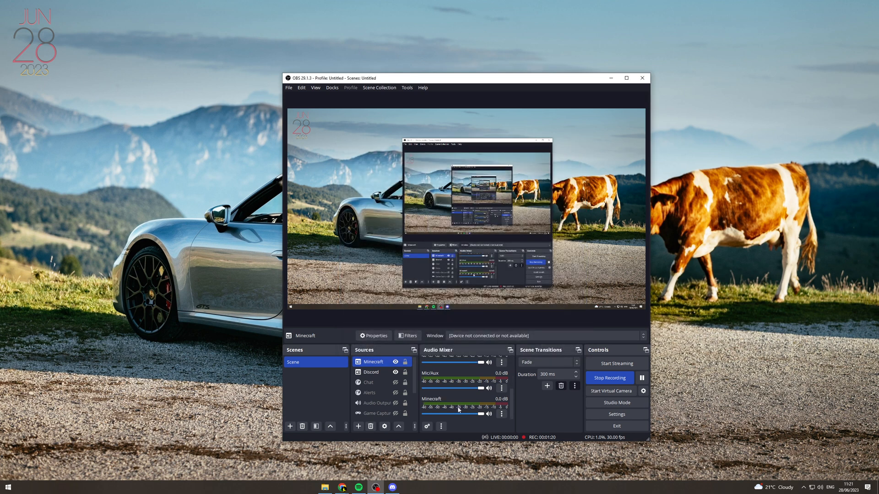
pyautogui.moveTo(481, 415); pyautogui.dragTo(468, 414)
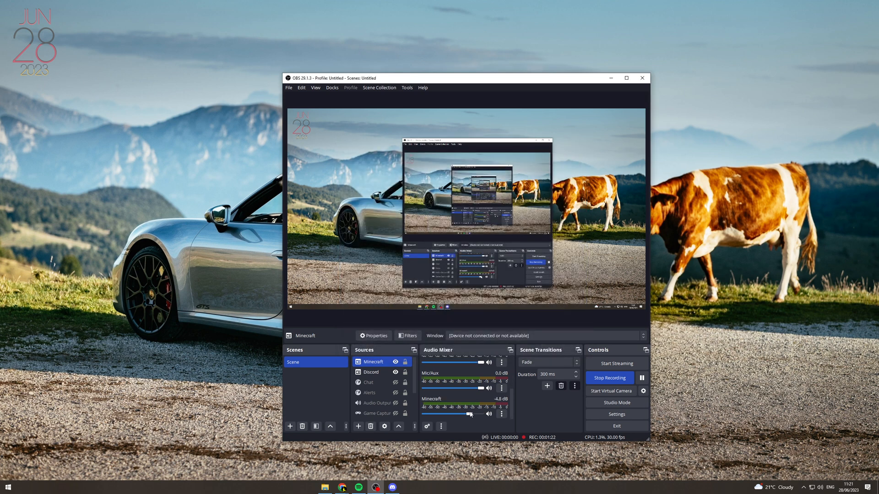
pyautogui.moveTo(469, 413); pyautogui.dragTo(483, 413)
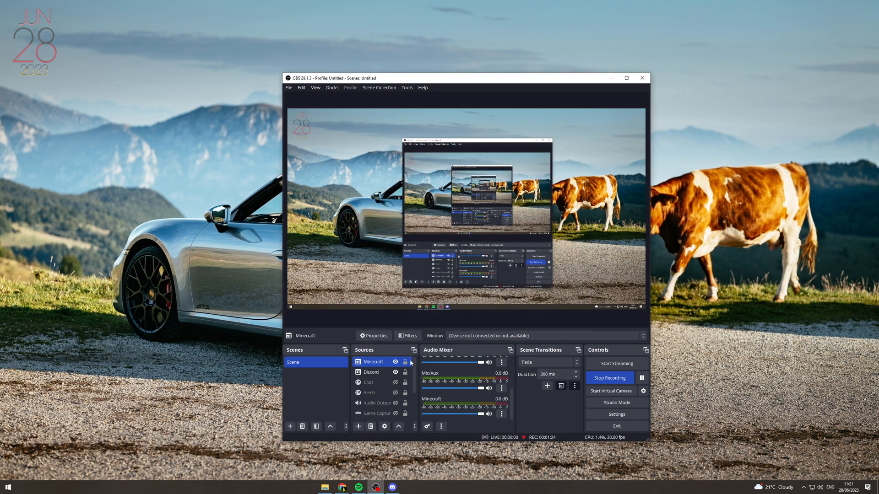
pyautogui.click(395, 362)
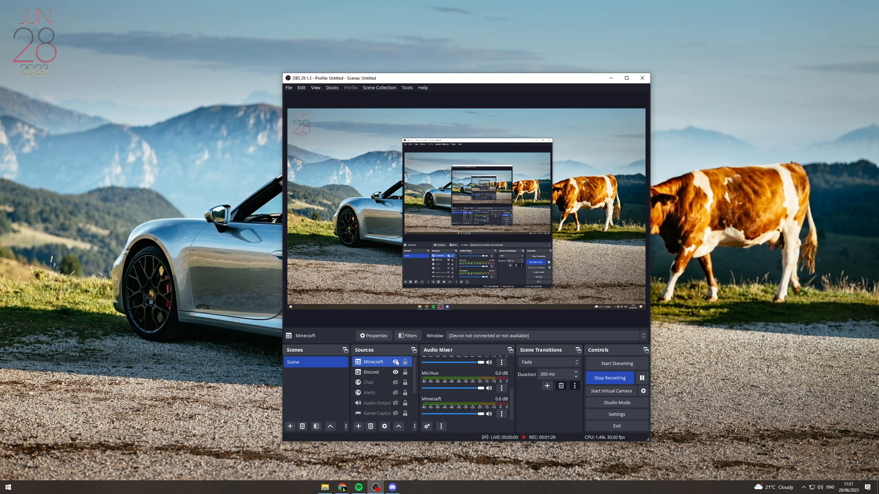